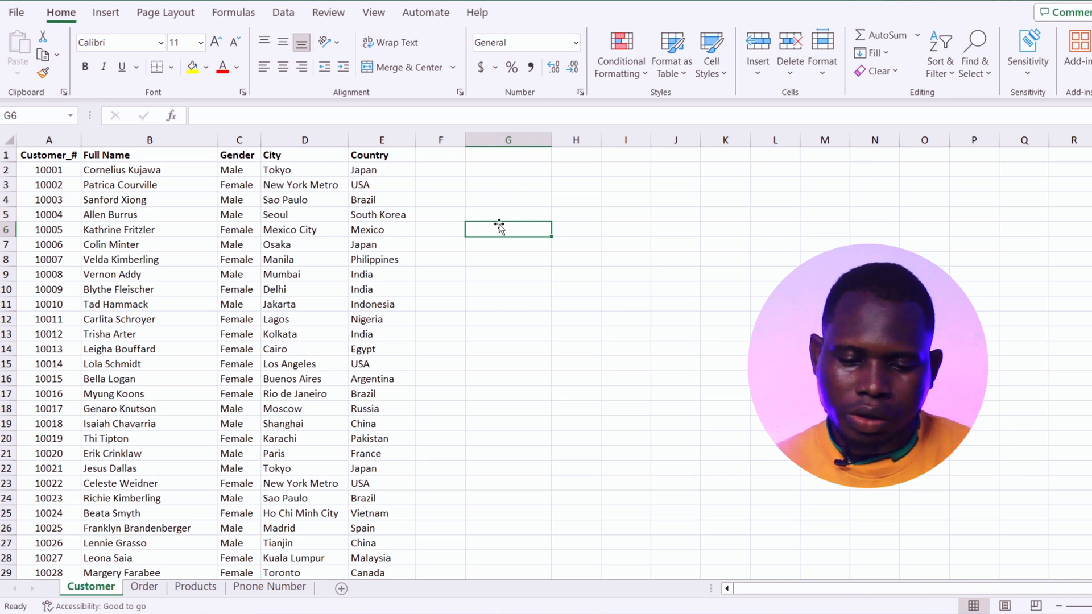
Enter the Gender and No_ Appearance headers in G5 and H5.
left_click(508, 215)
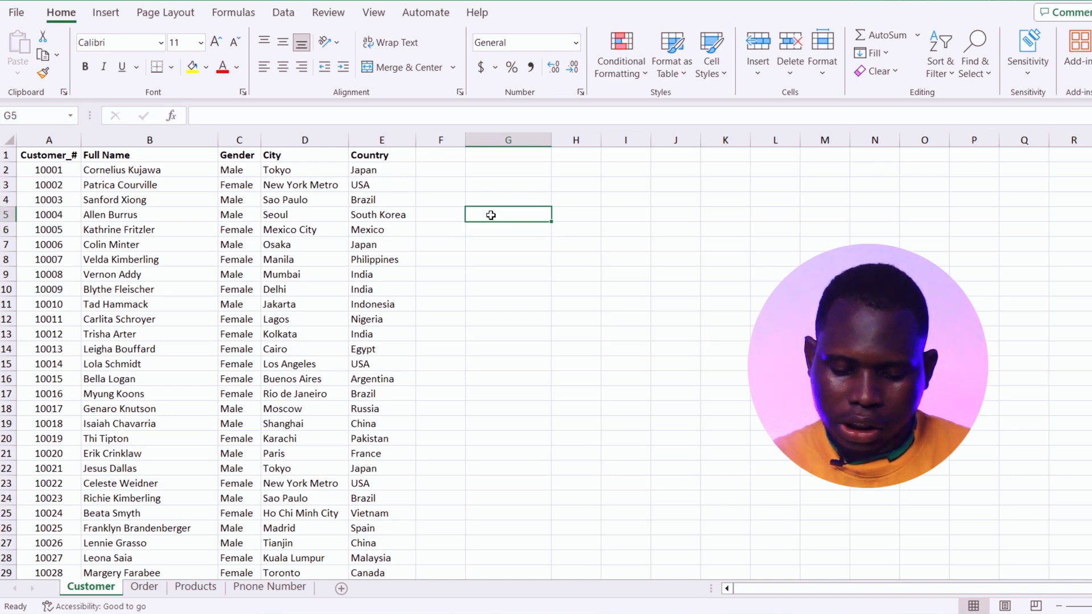
type("Gender")
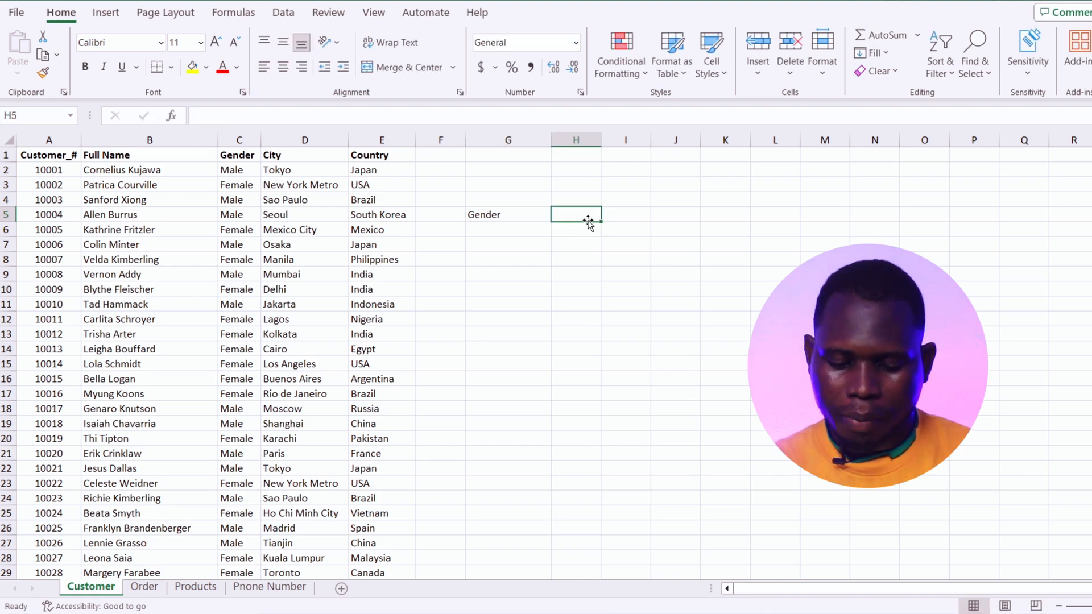
type("No_")
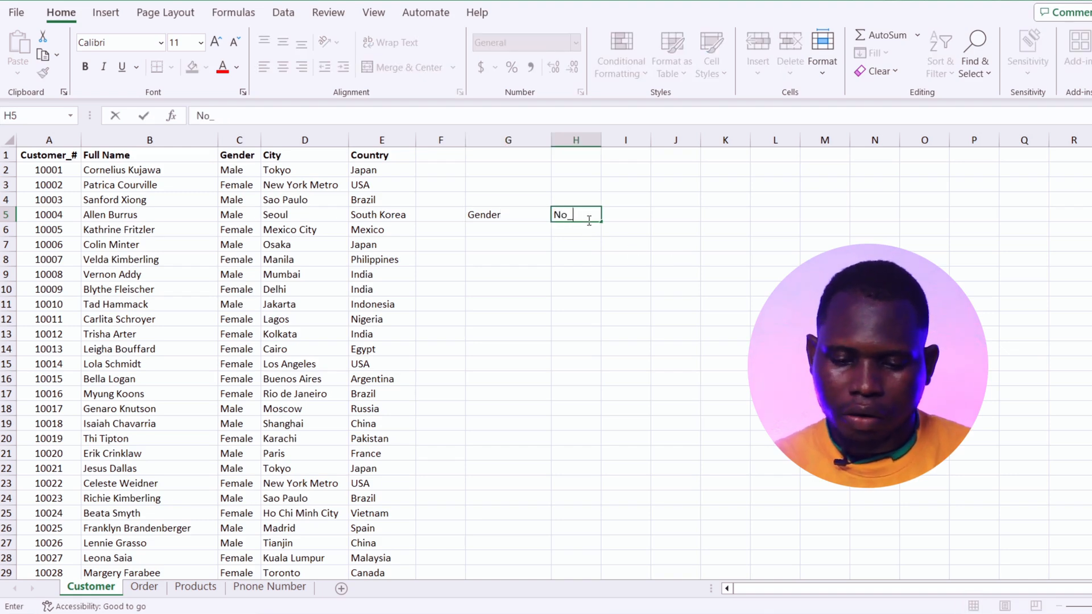
type("Appe")
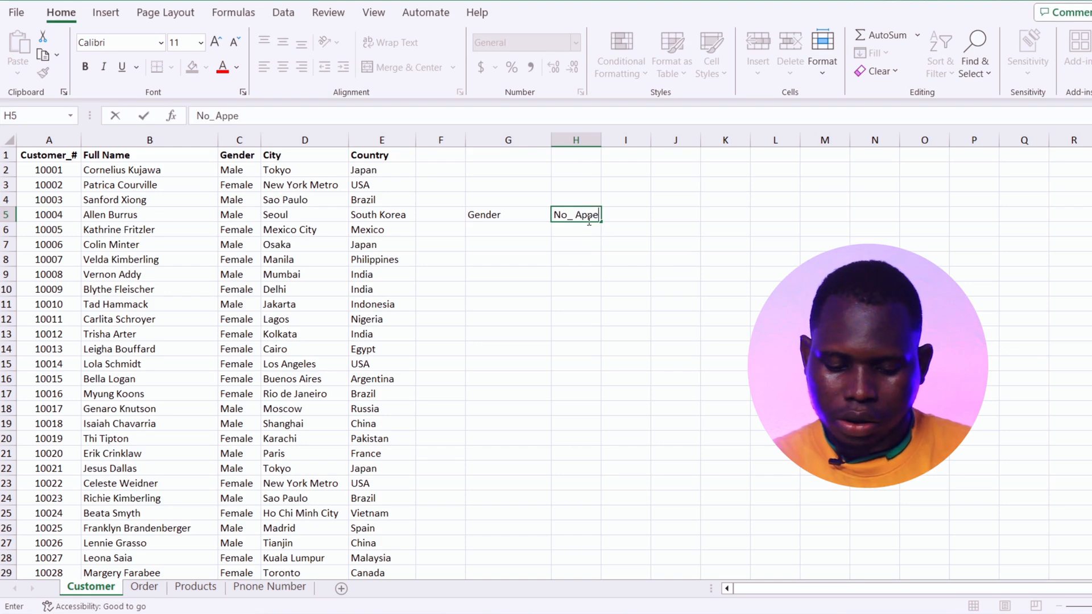
type("rance")
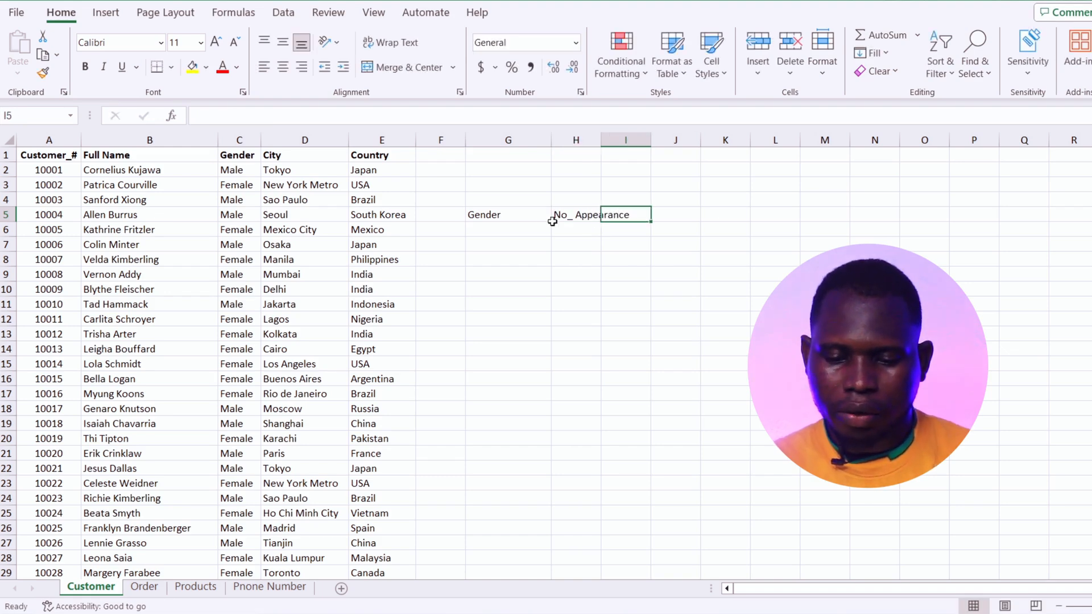
Bold both headers and list Male and Female in G6 and G7.
left_click(575, 215)
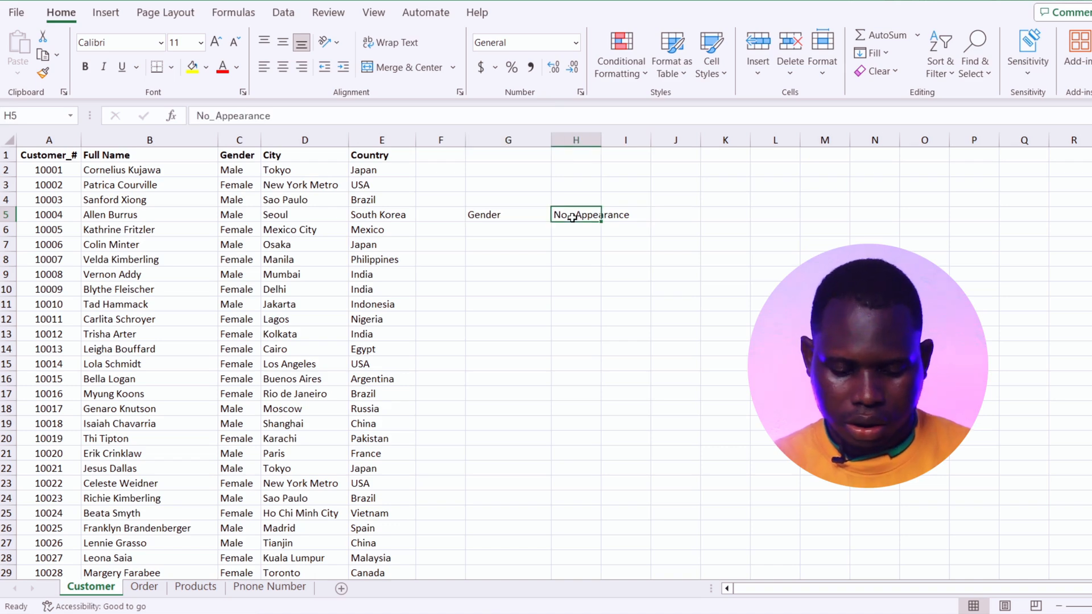
left_click(508, 214)
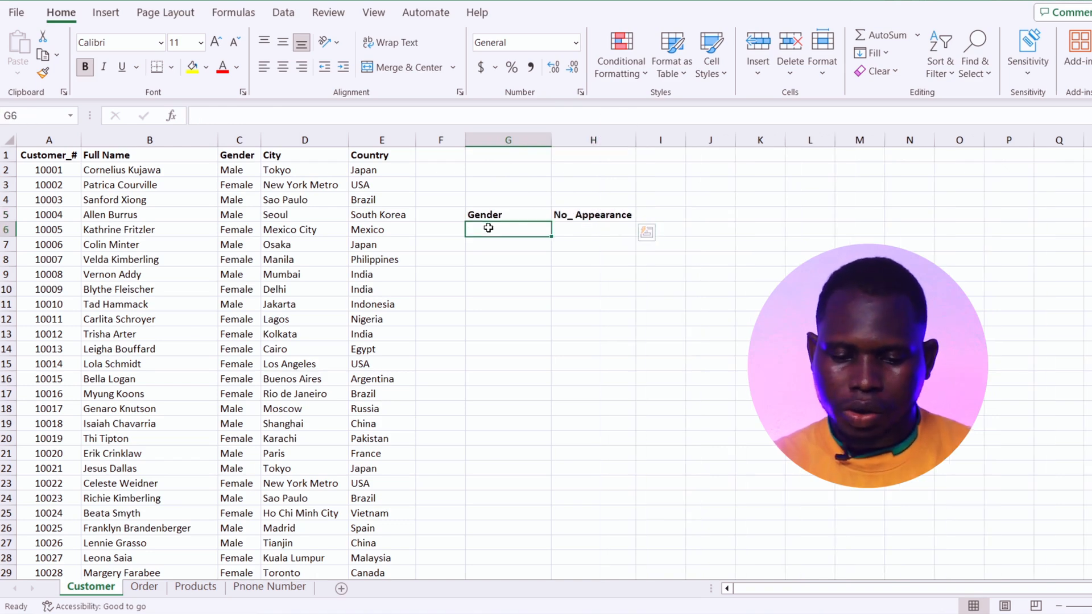
type("Male")
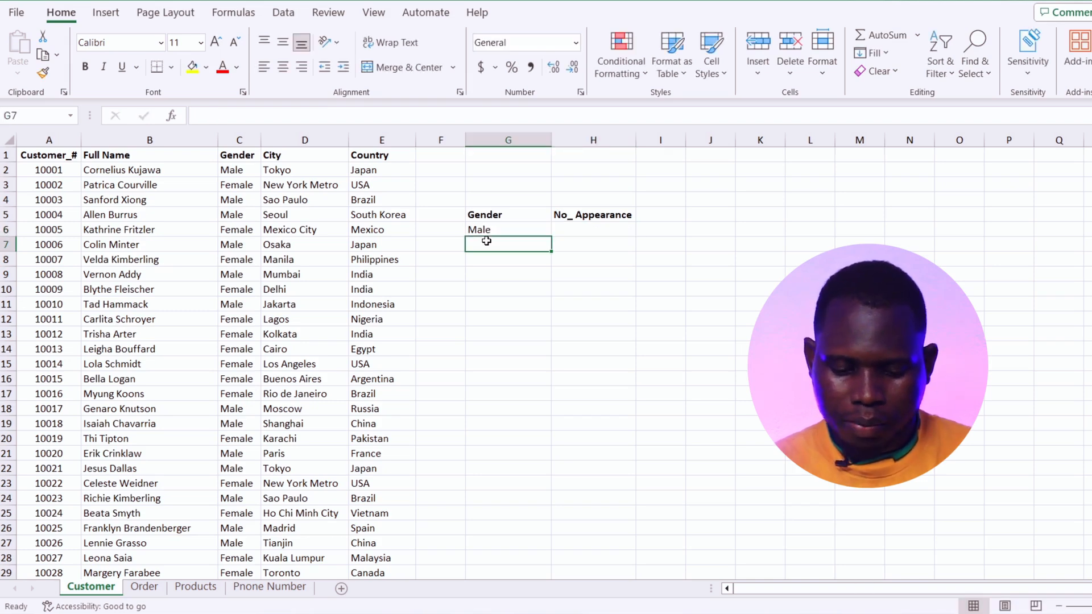
type("Female")
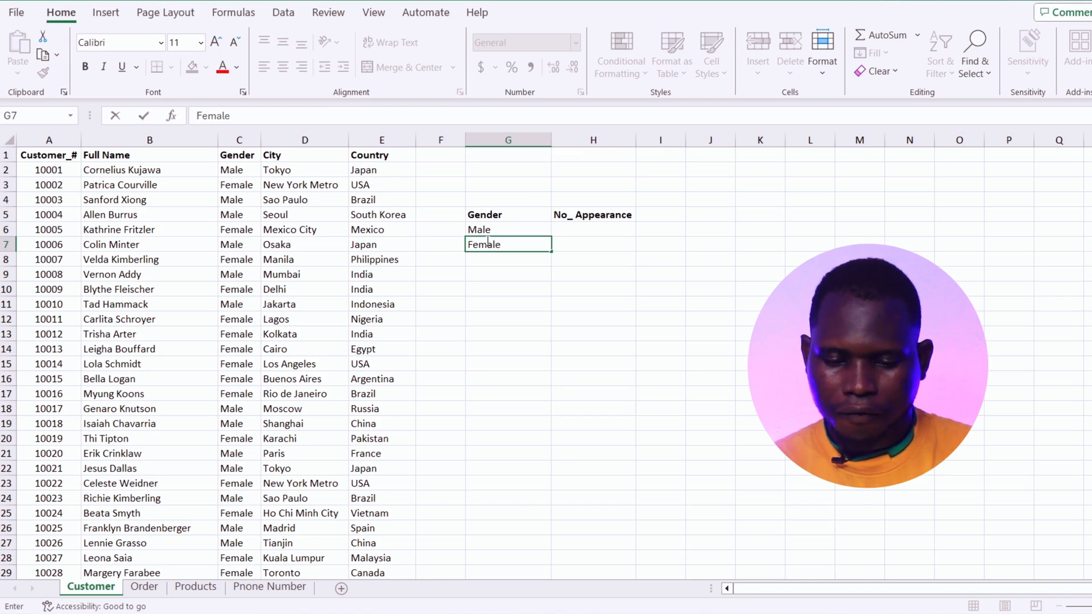
left_click(593, 230)
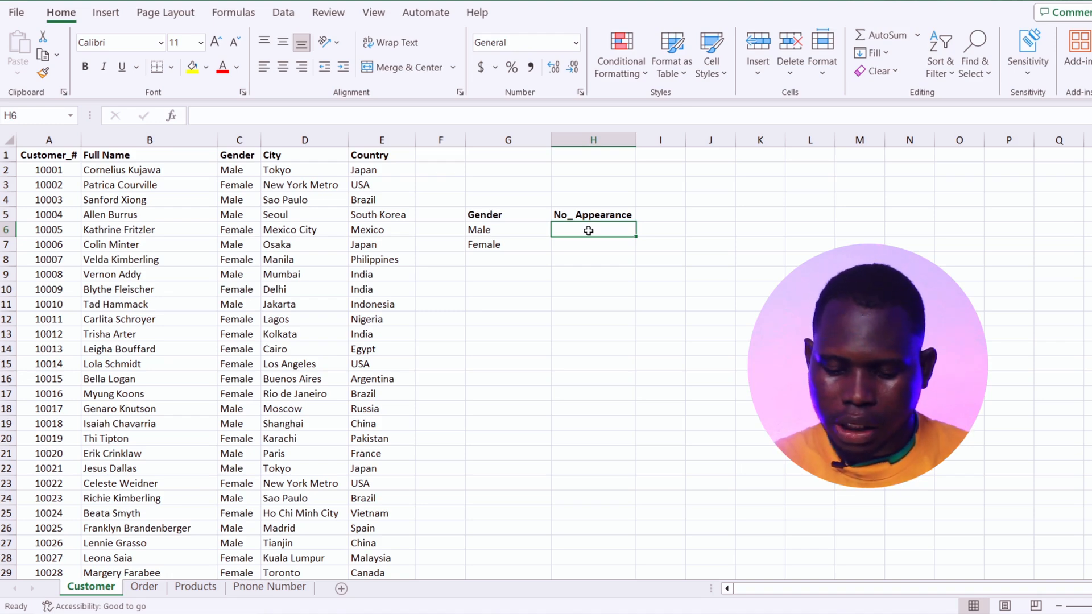
Enter =COUNTIF(C:C,"Male") in H6, returning 69.
type("=coun")
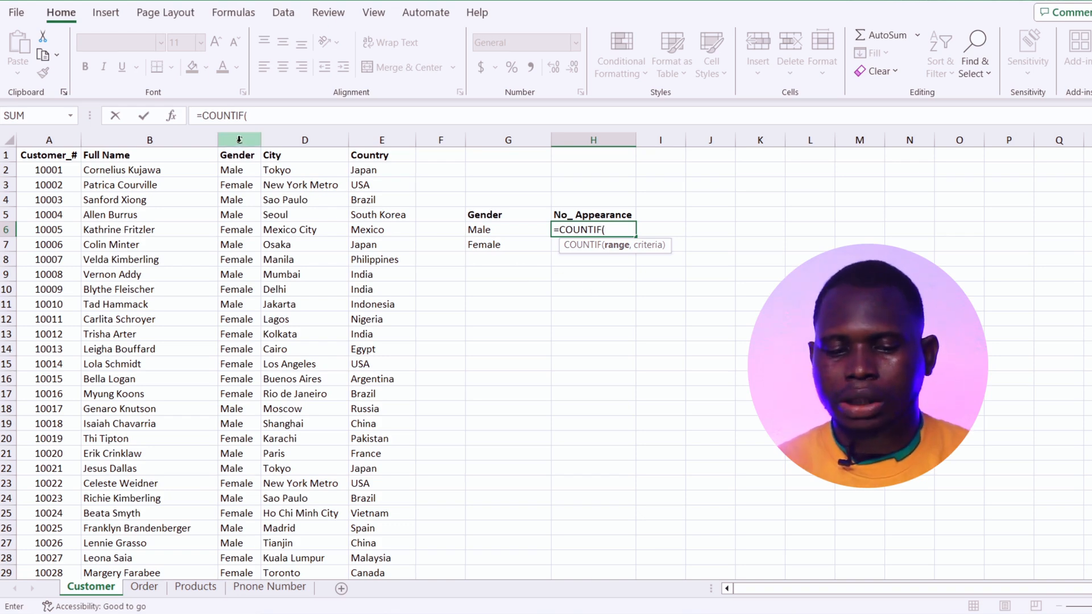
left_click(238, 140)
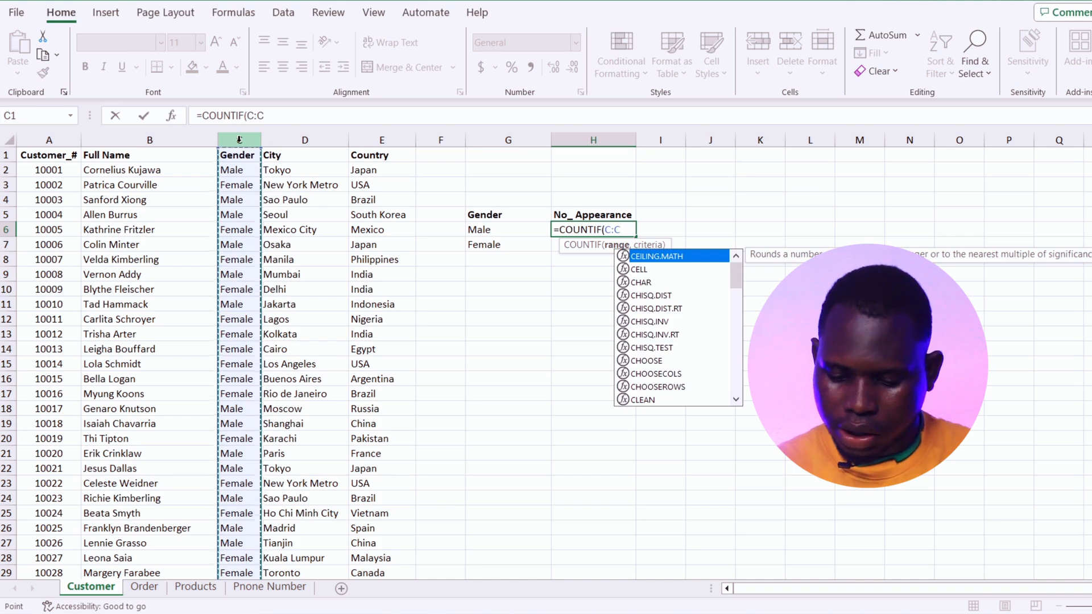
type(",")
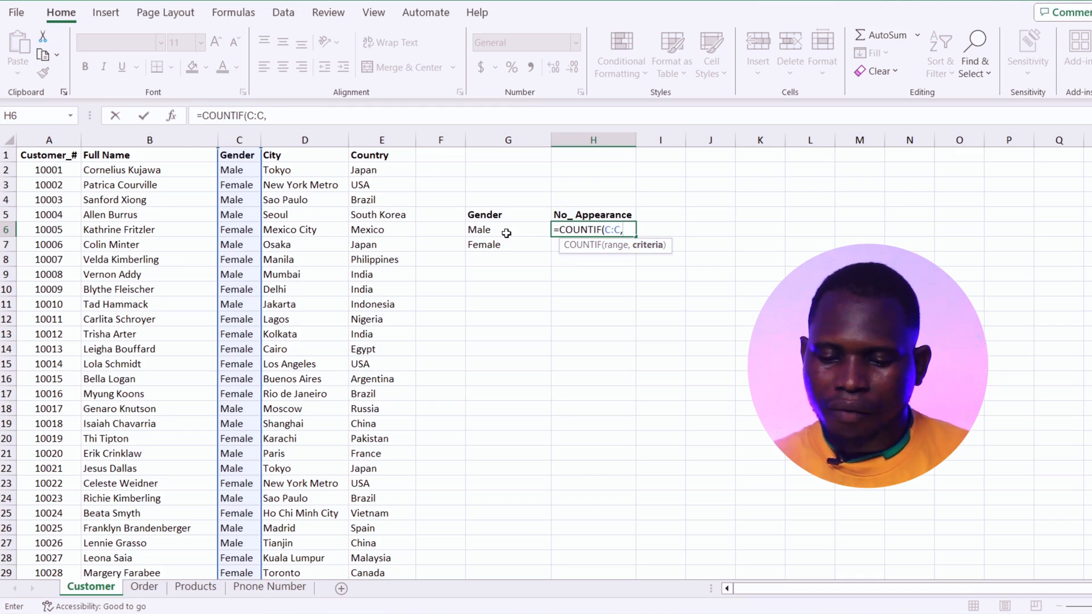
type("\"Male")
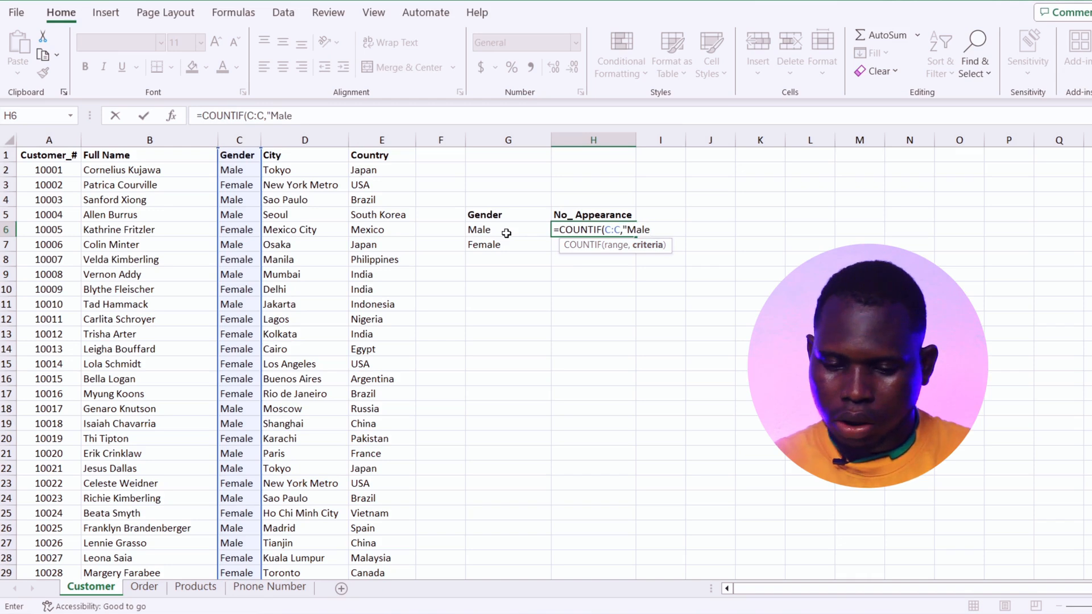
type("\")")
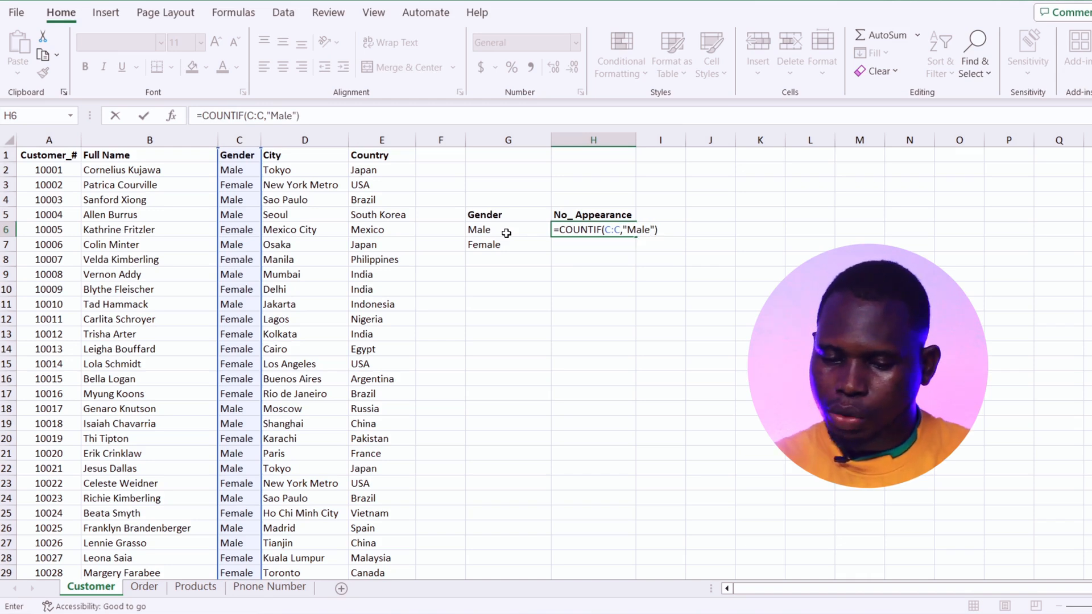
key("Enter")
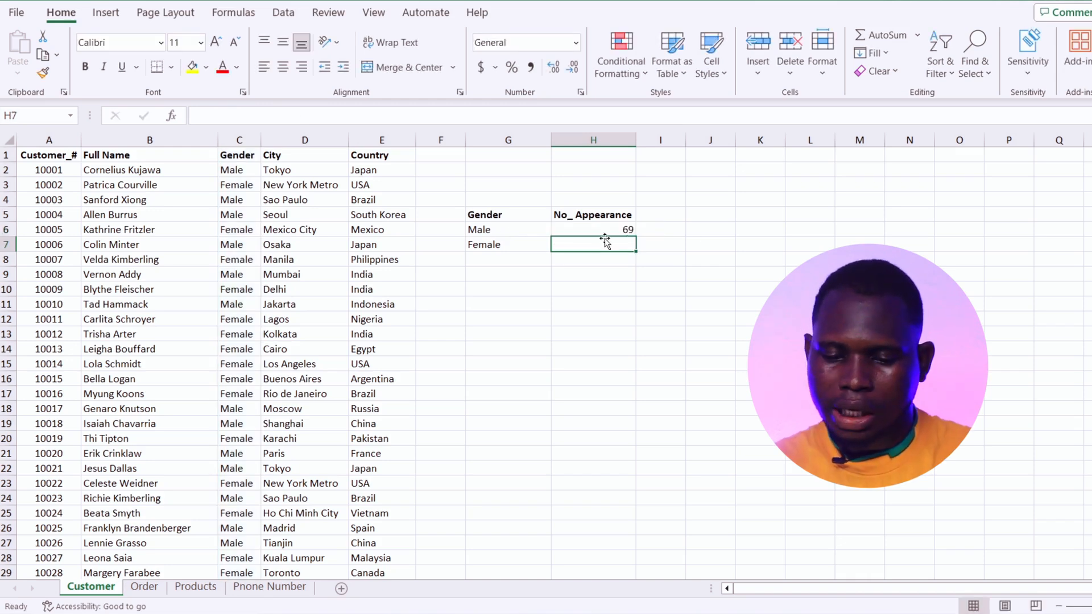
Rewrite H6 as =COUNTIF(C:C,G6) so the Male label cell sets the criteria.
left_click(593, 229)
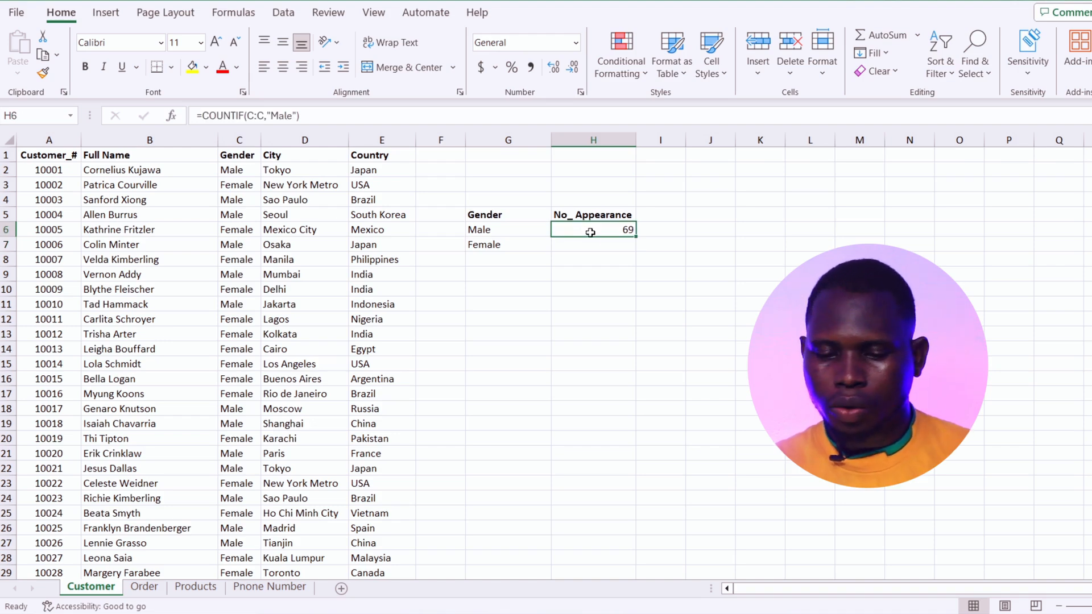
mouse_move(613, 238)
type("=")
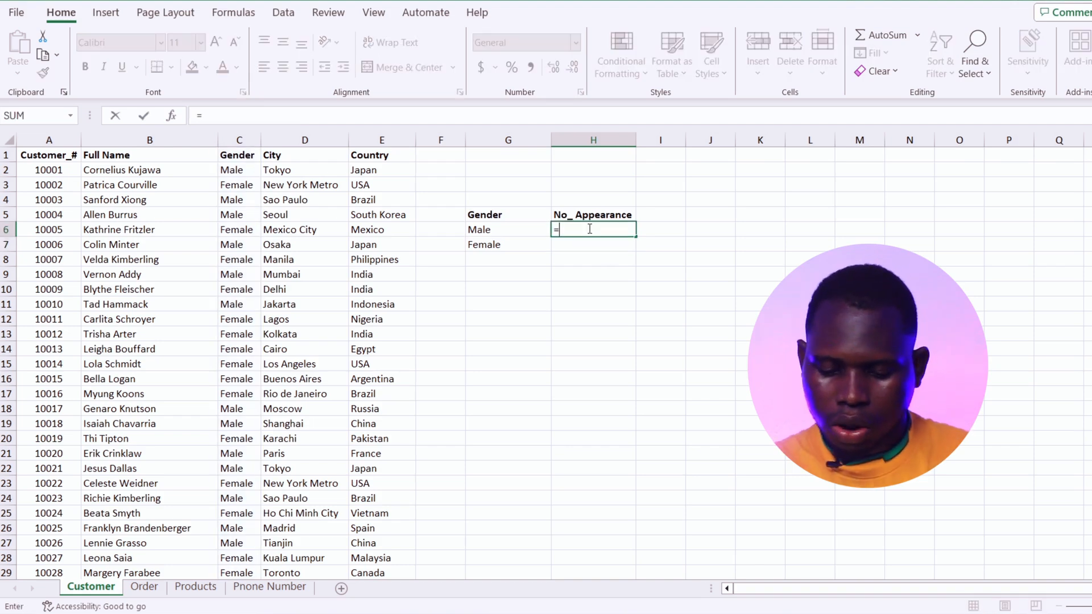
type("coun")
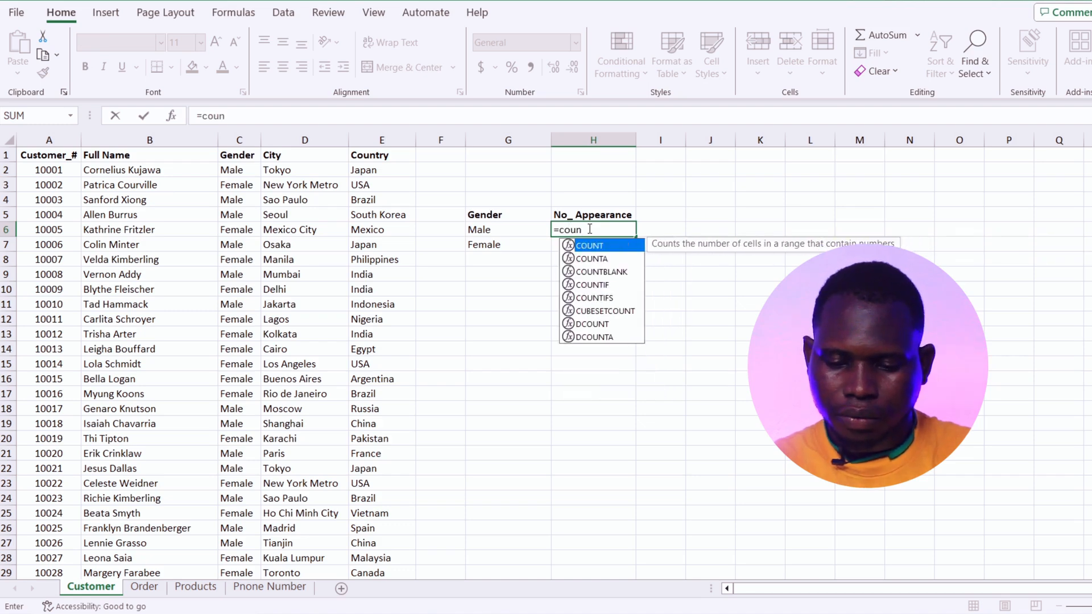
type("COUNTIF(")
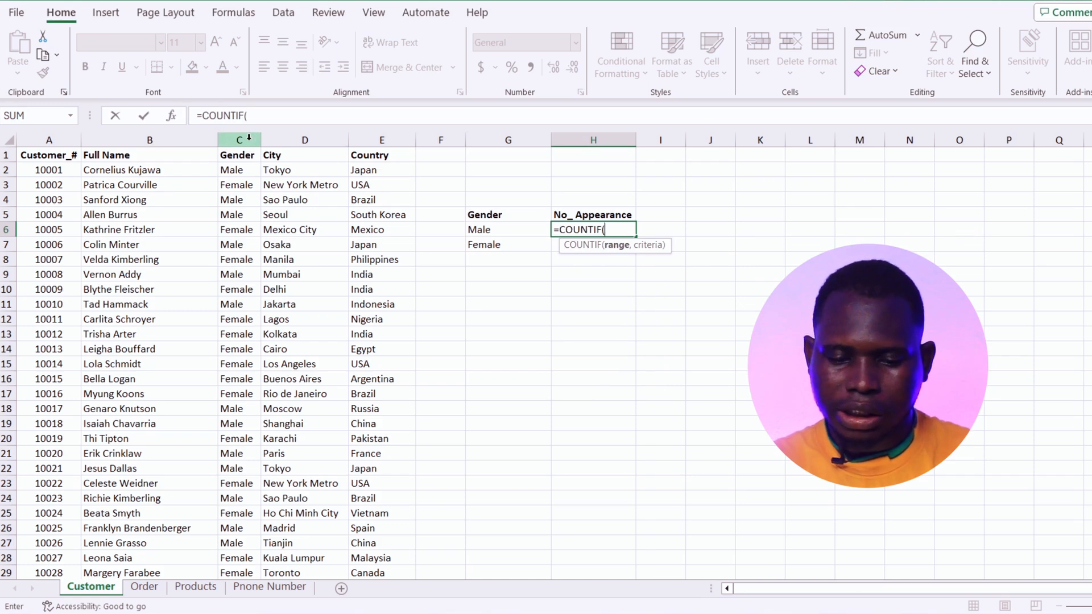
left_click(238, 139)
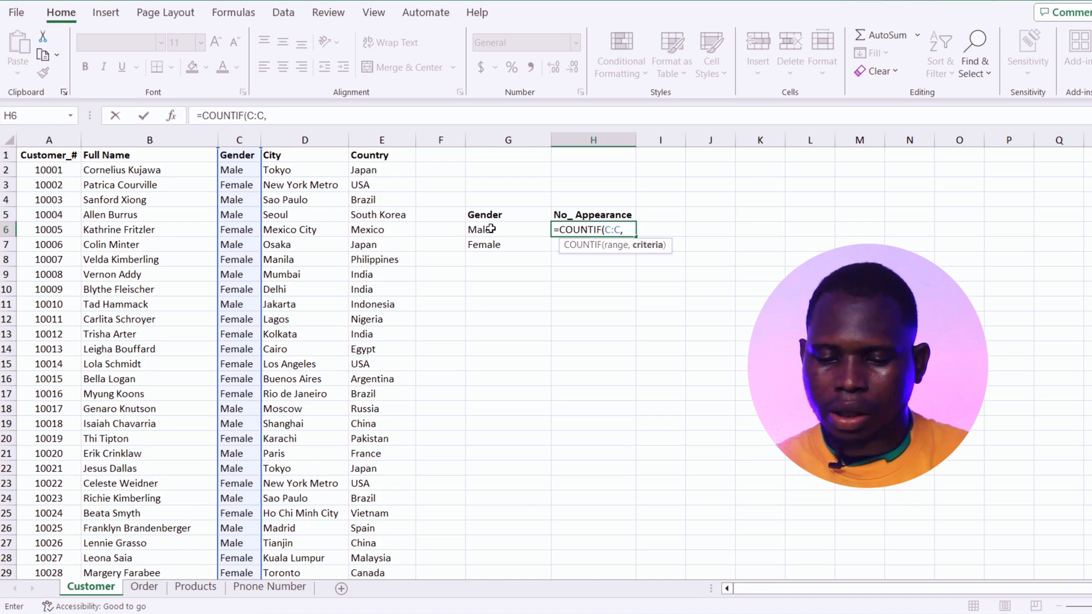
left_click(508, 229)
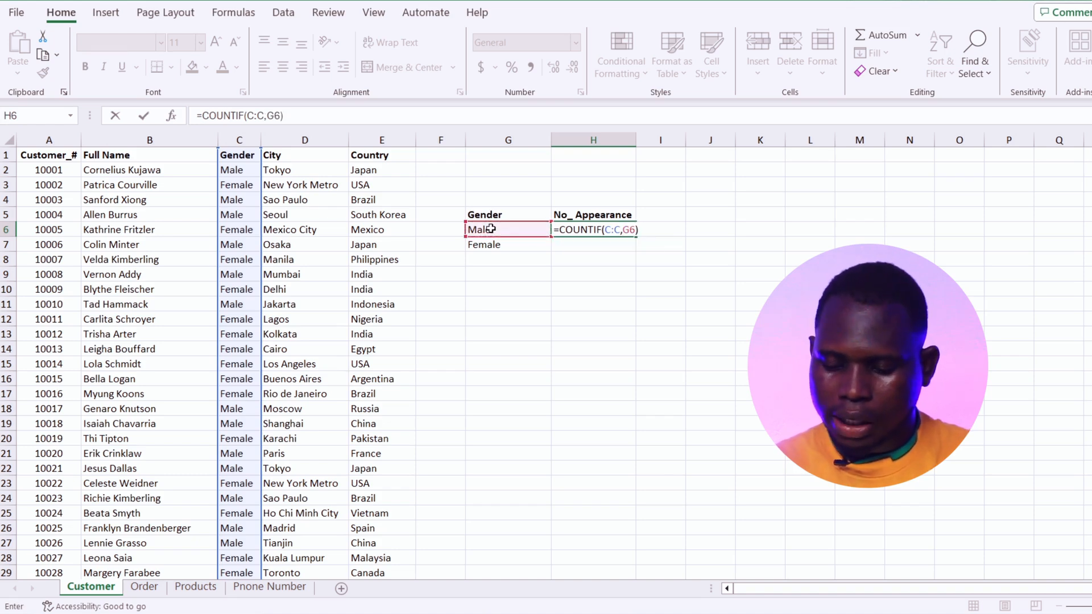
key("Enter")
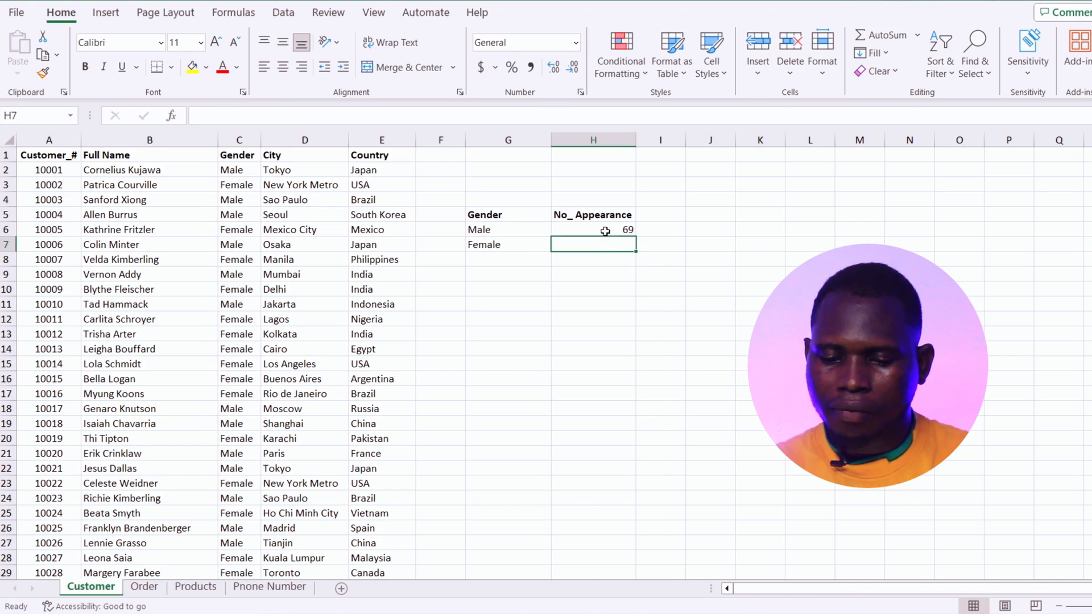
Fill the COUNTIF formula from H6 down to H7, giving 82 for Female.
left_click(593, 229)
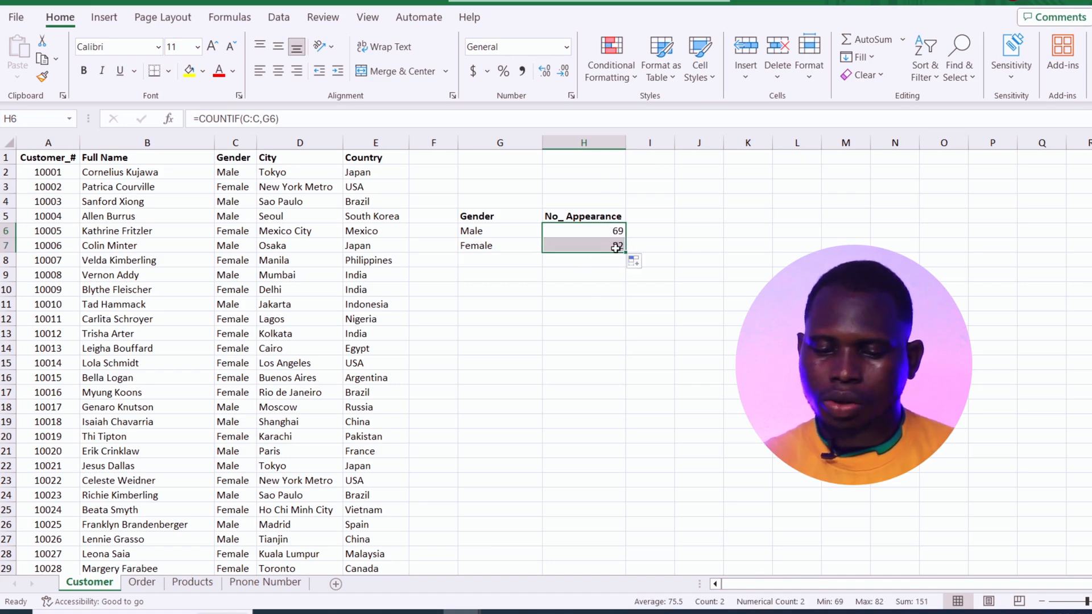
left_click(583, 246)
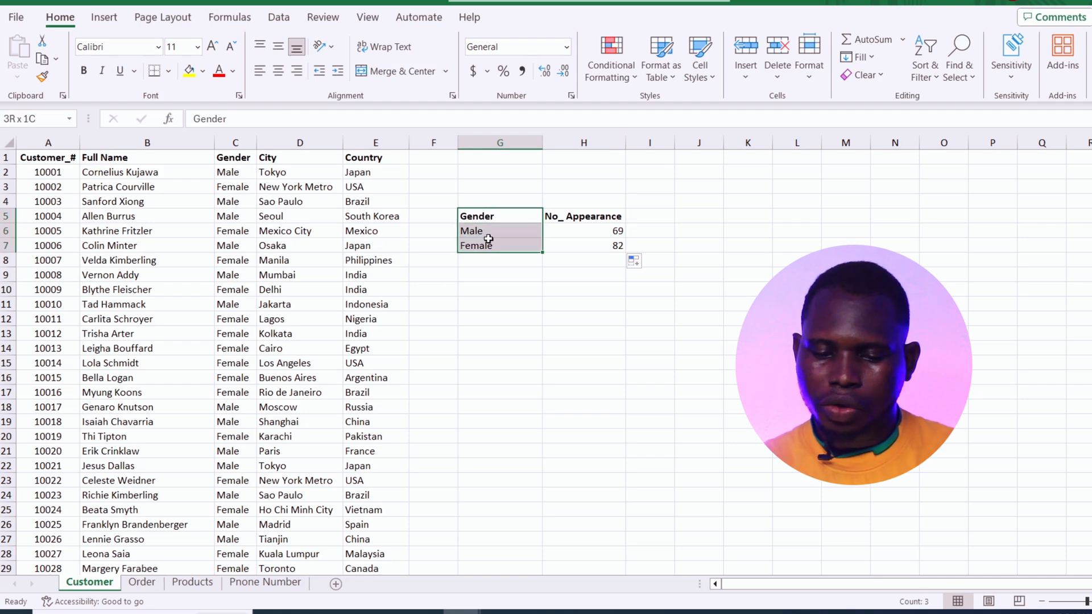
Paste the Gender, Male and Female labels at G10 and add a USA Appearance header in H10.
key("ctrl+c")
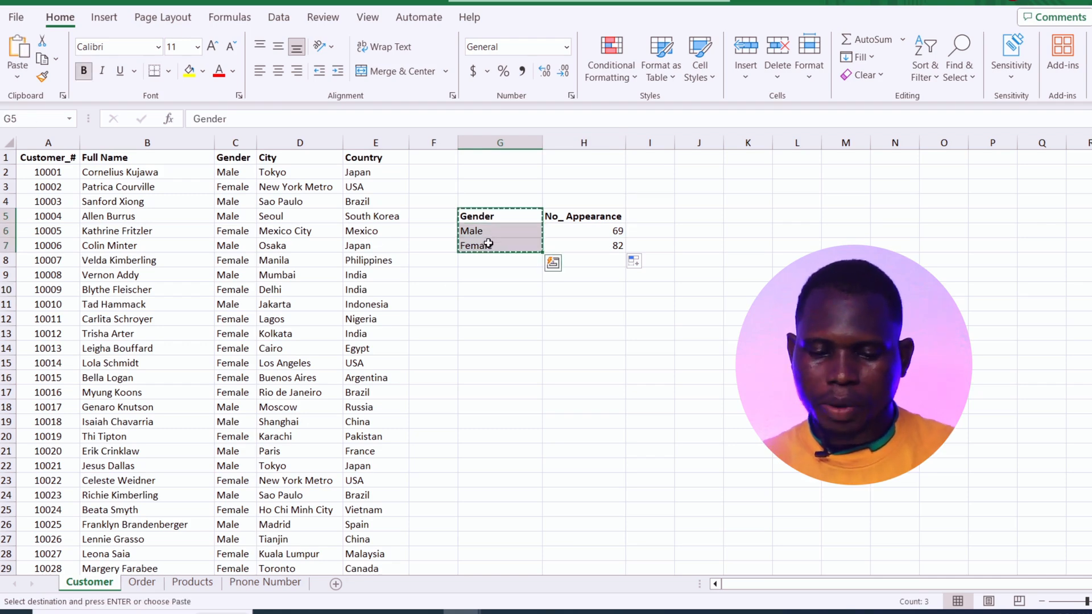
left_click(499, 289)
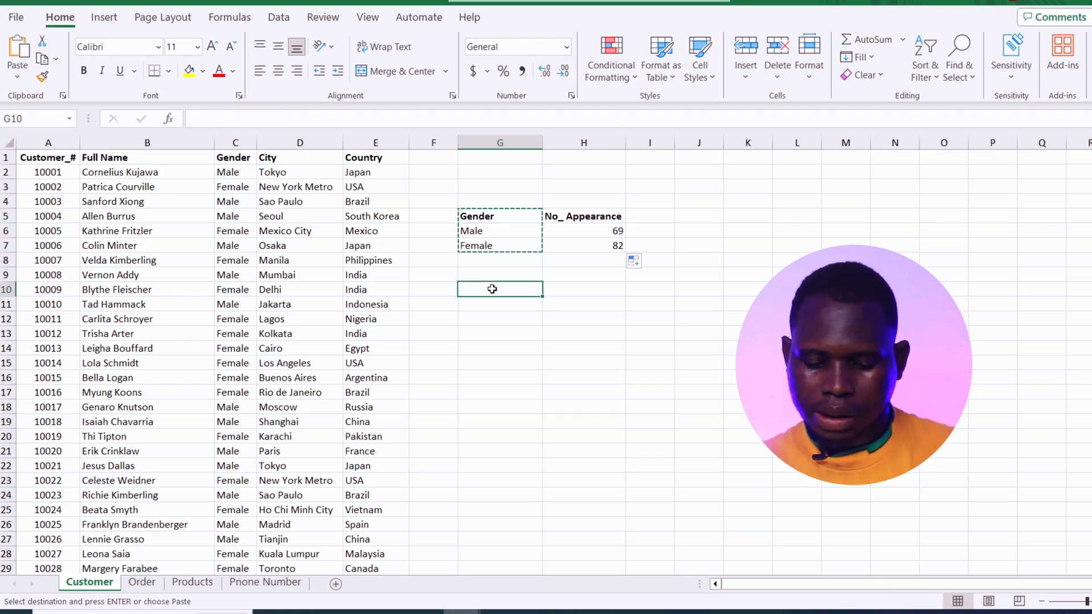
key("ctrl+v")
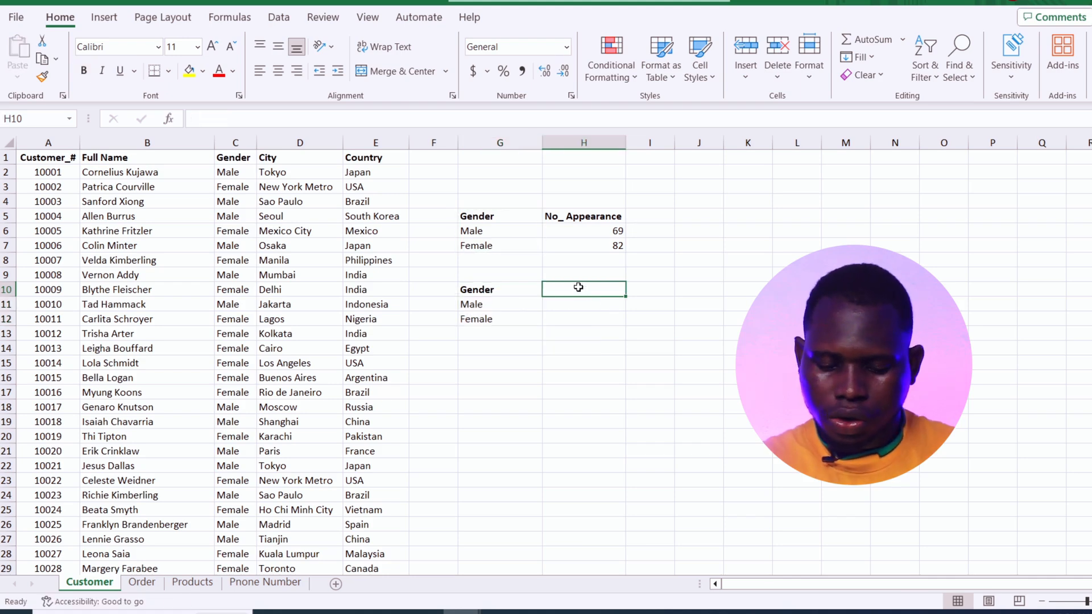
type("USA")
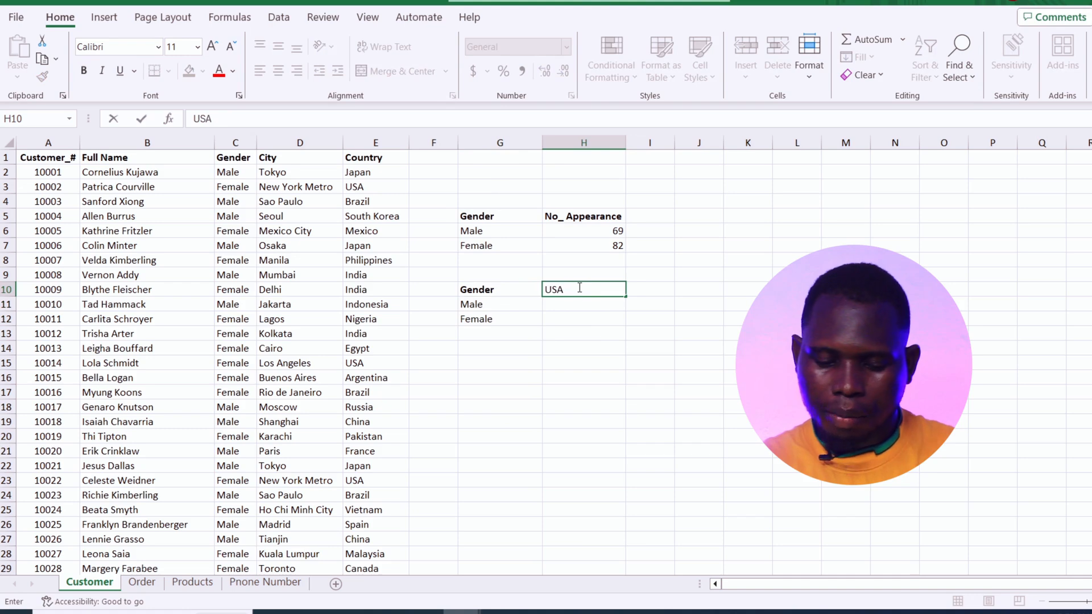
type("Appea")
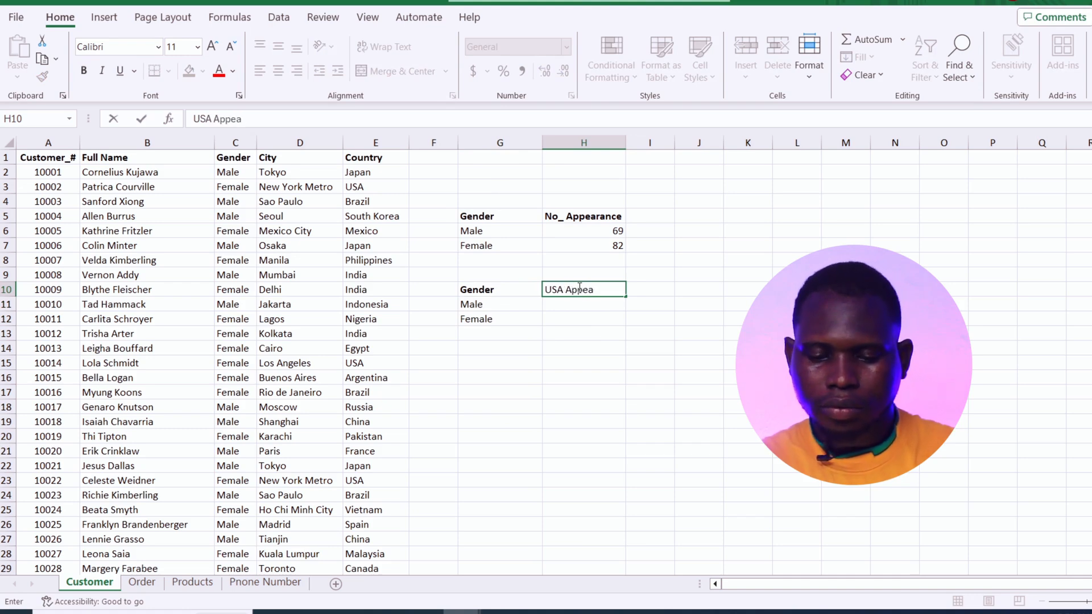
type("rance")
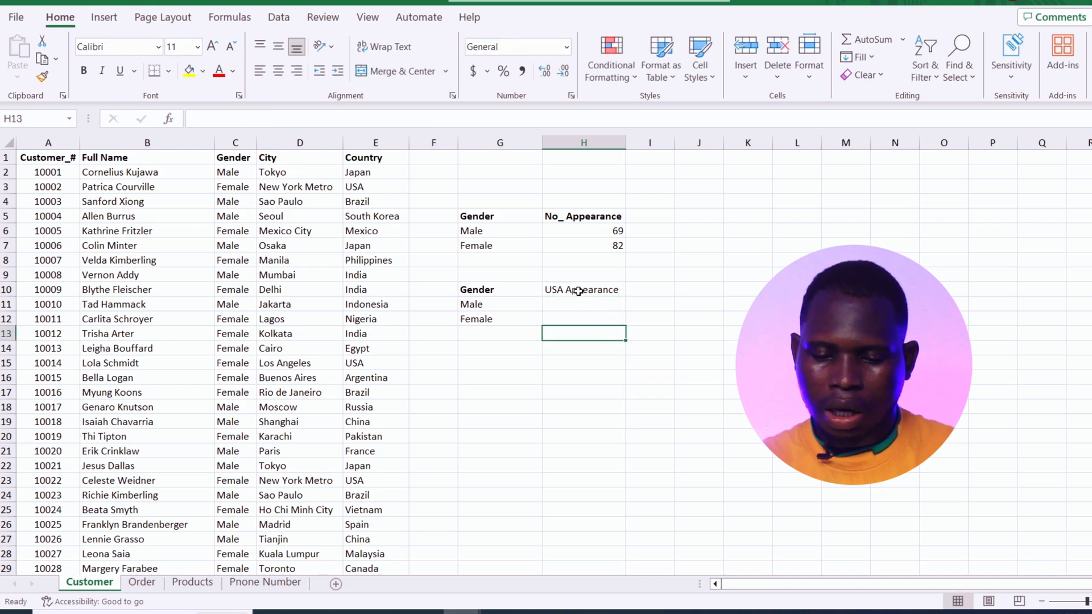
Bold the USA Appearance heading and start typing =COUNTIFS( in H11.
left_click(584, 289)
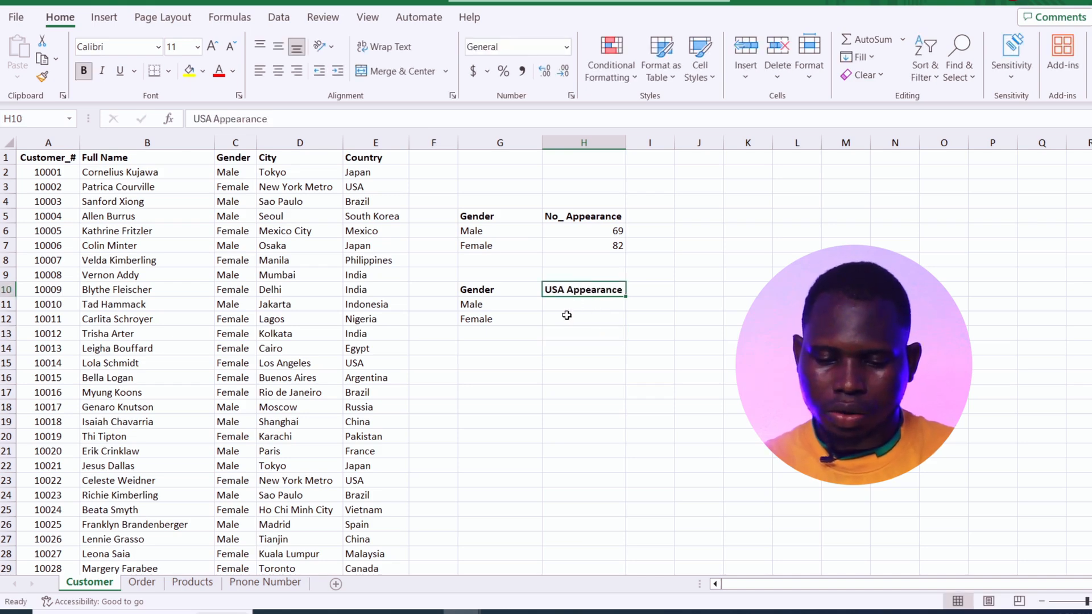
left_click(584, 304)
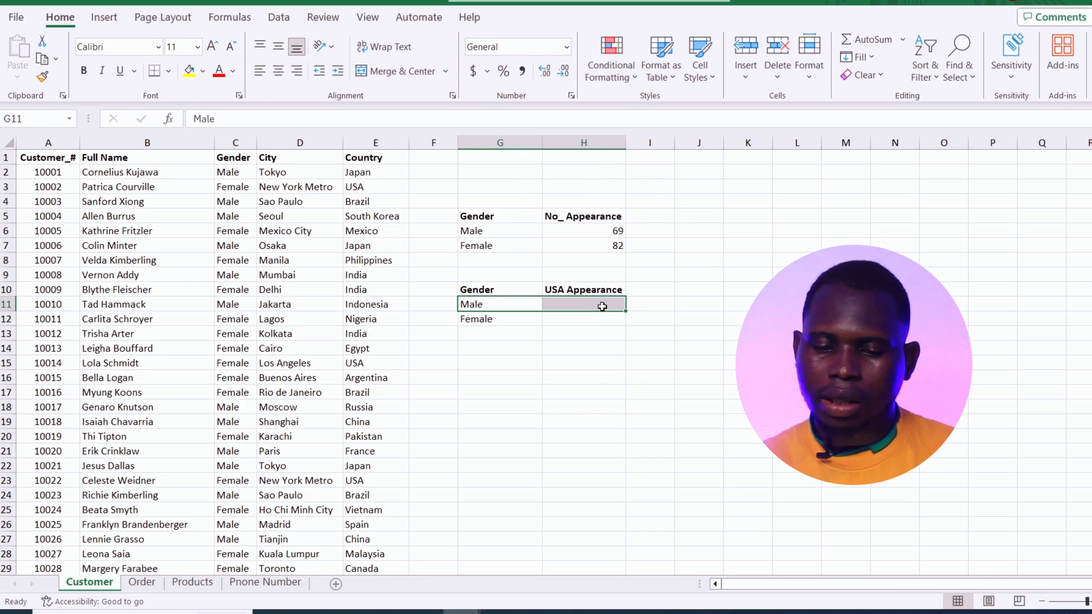
left_click(583, 305)
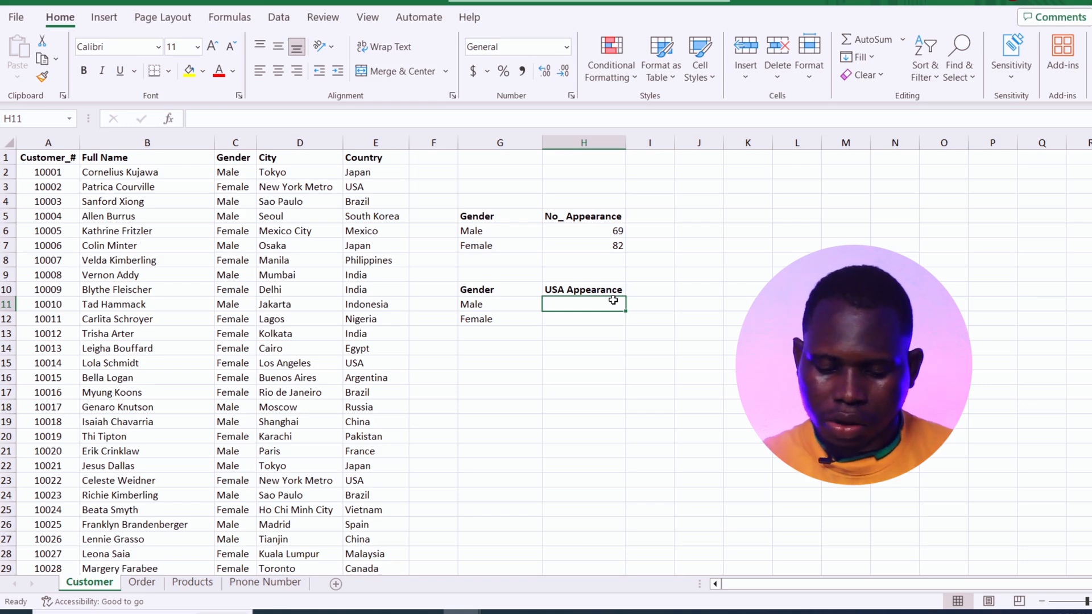
type("=cou")
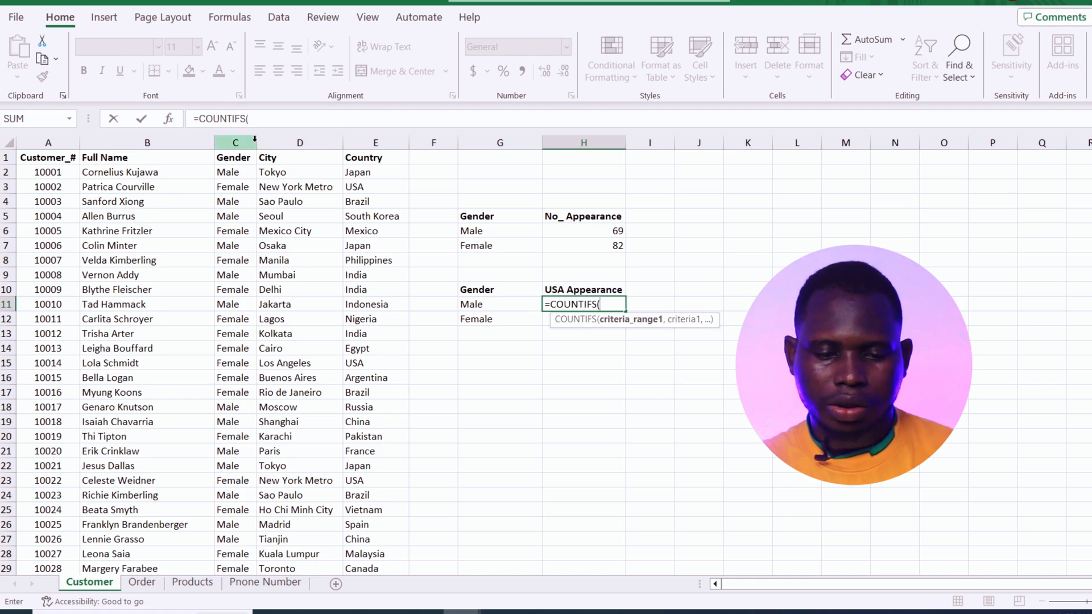
Complete =COUNTIFS(C:C,G11,E:E,"USA") in H11, returning 15 USA males.
left_click(235, 143)
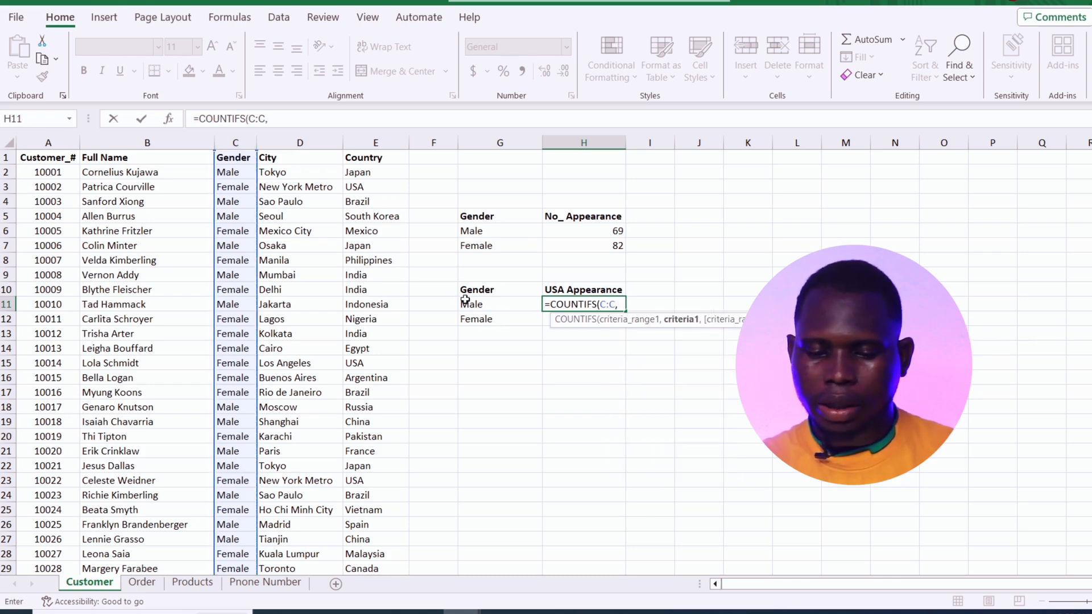
left_click(474, 305)
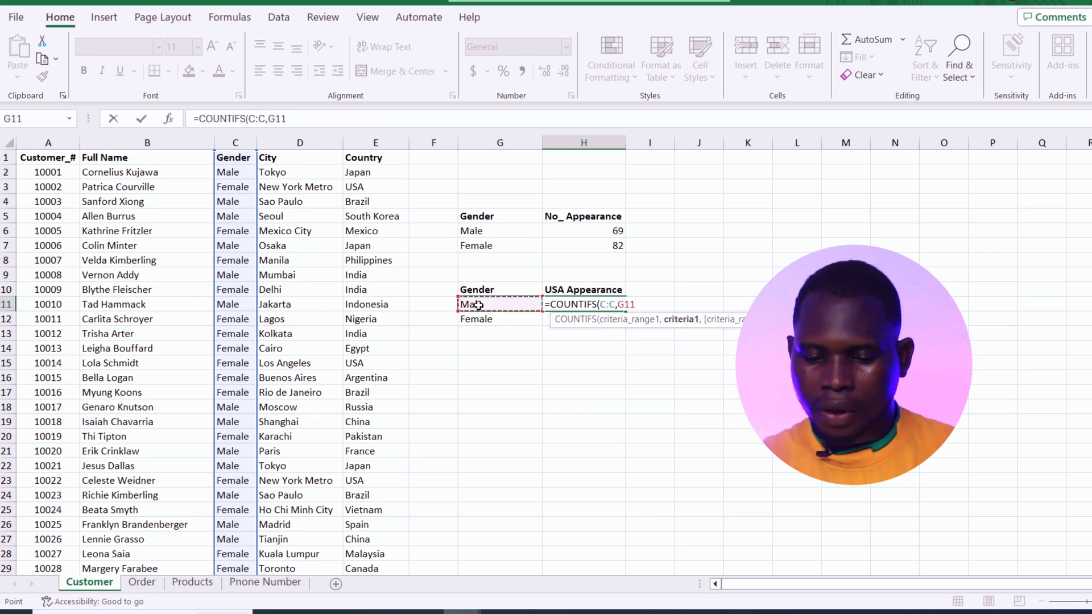
type(",")
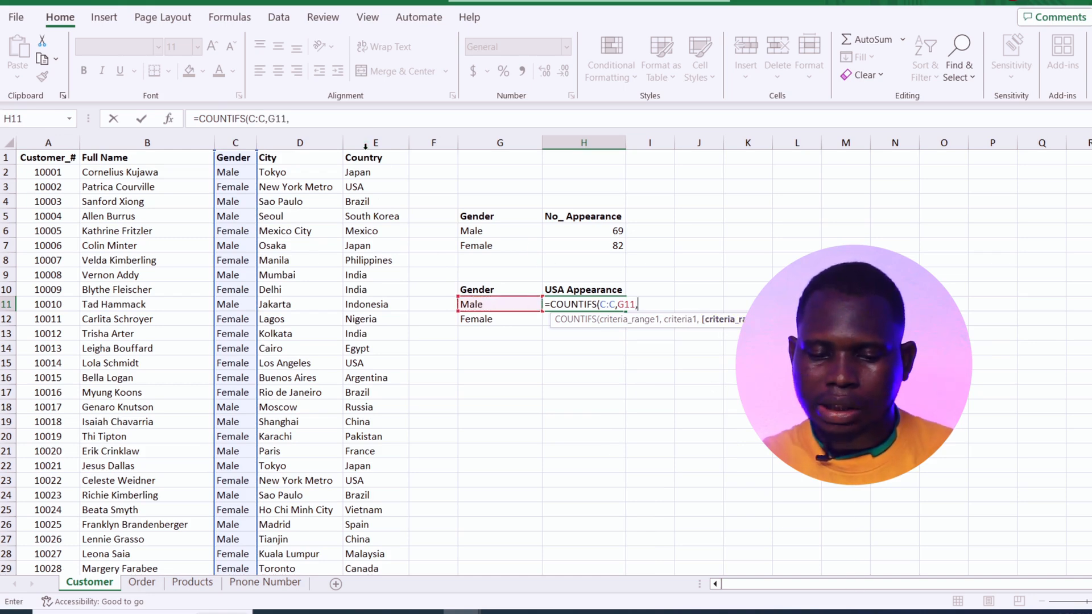
left_click(375, 143)
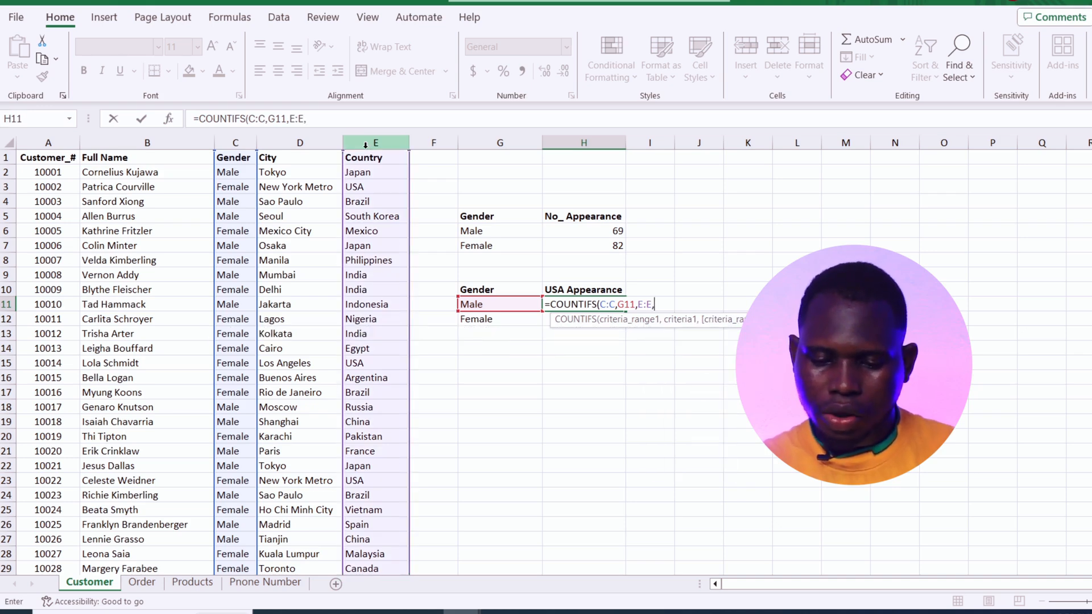
type("\"USA")
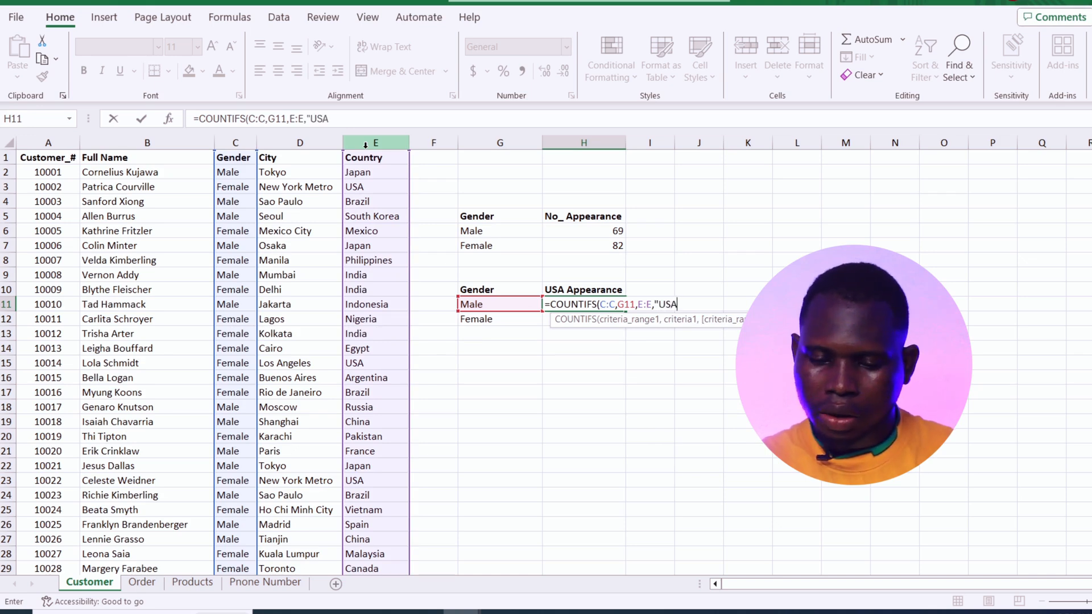
type("\"")
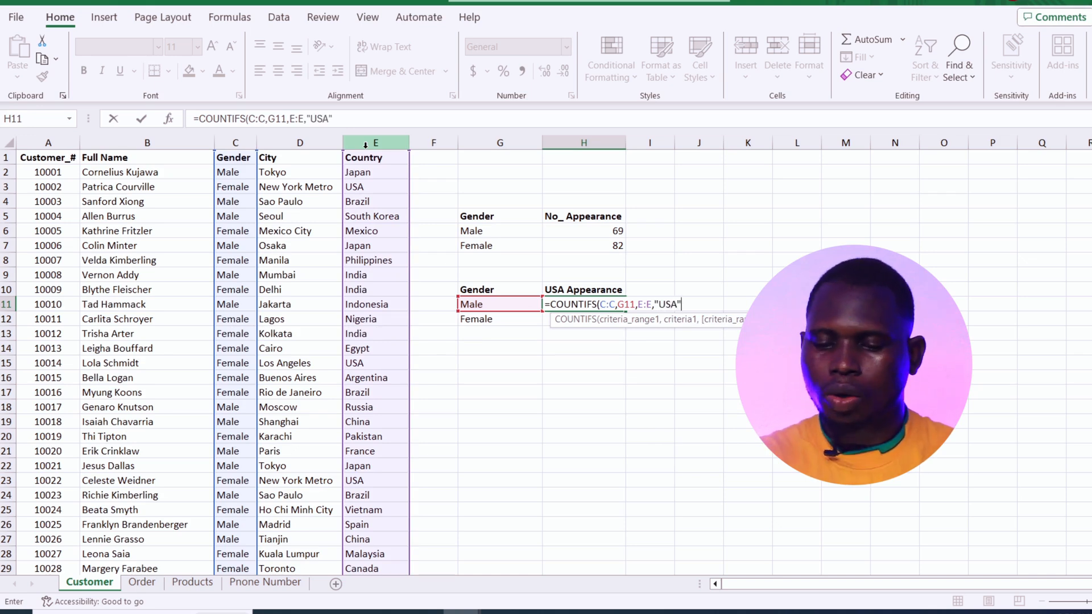
key("enter")
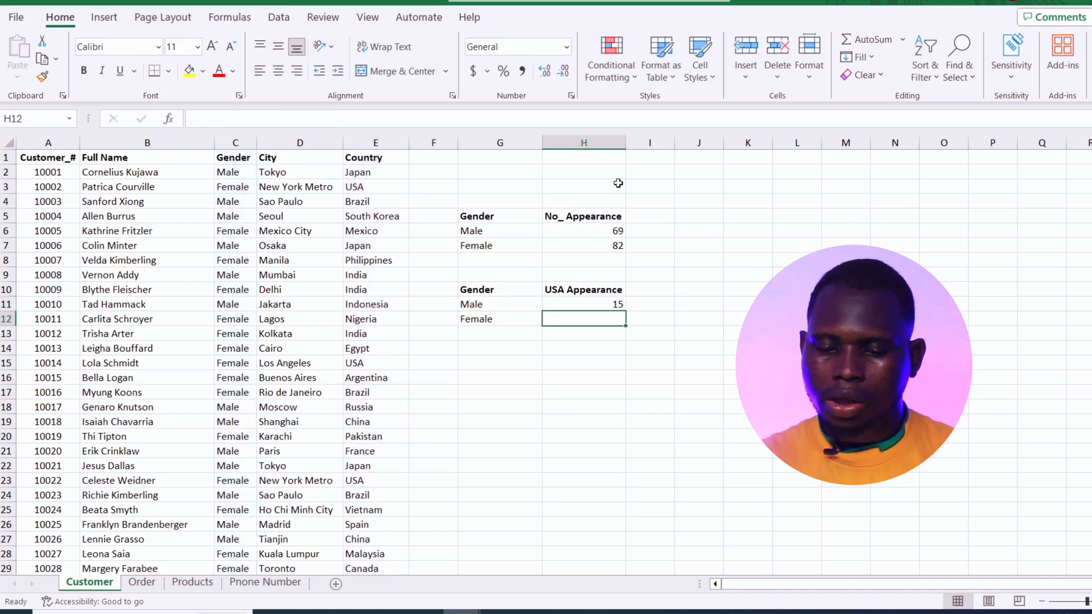
Fill the COUNTIFS formula down to H12 (16), then review the formulas in H6, H7, H11 and H12.
left_click(584, 304)
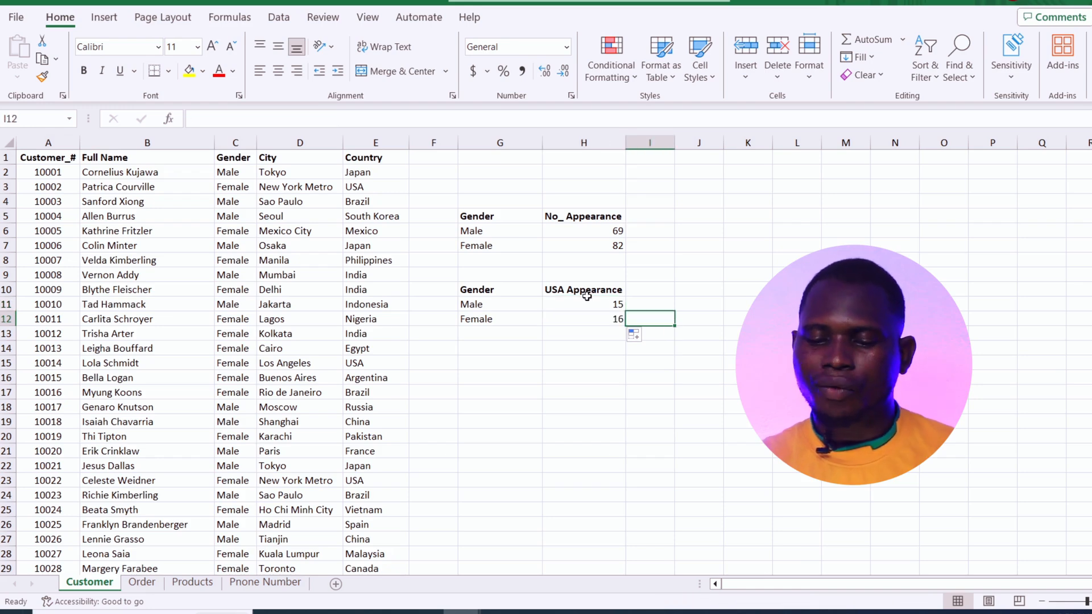
left_click(583, 320)
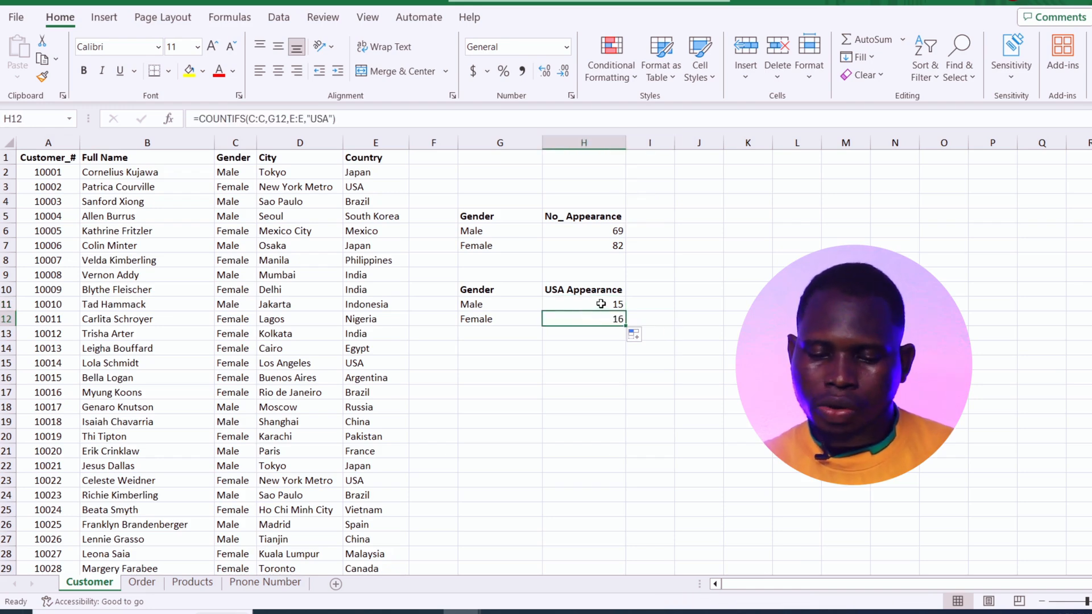
left_click(583, 231)
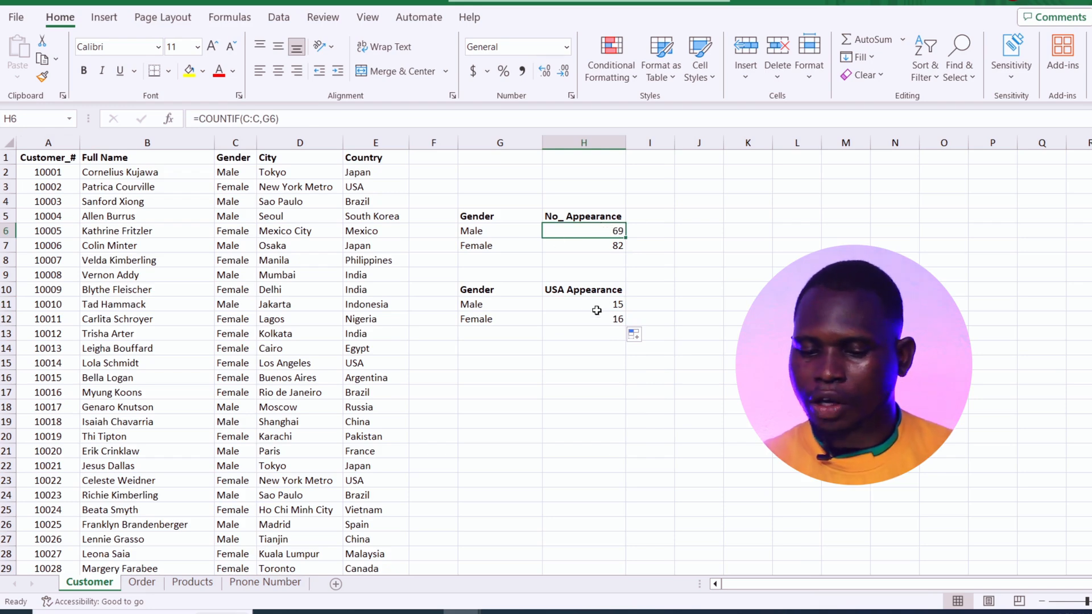
left_click(584, 304)
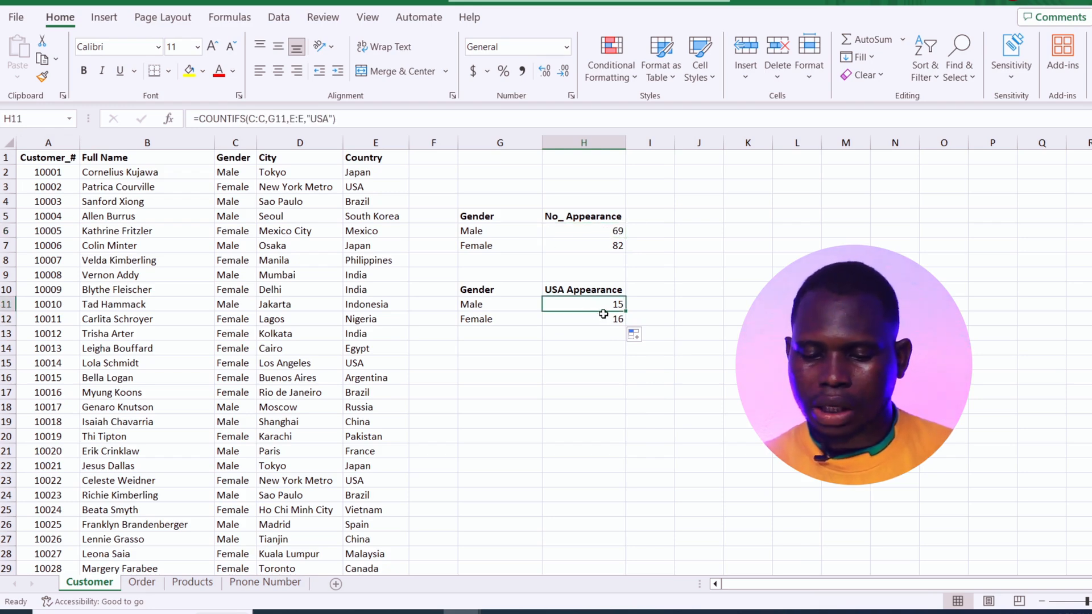
left_click(583, 245)
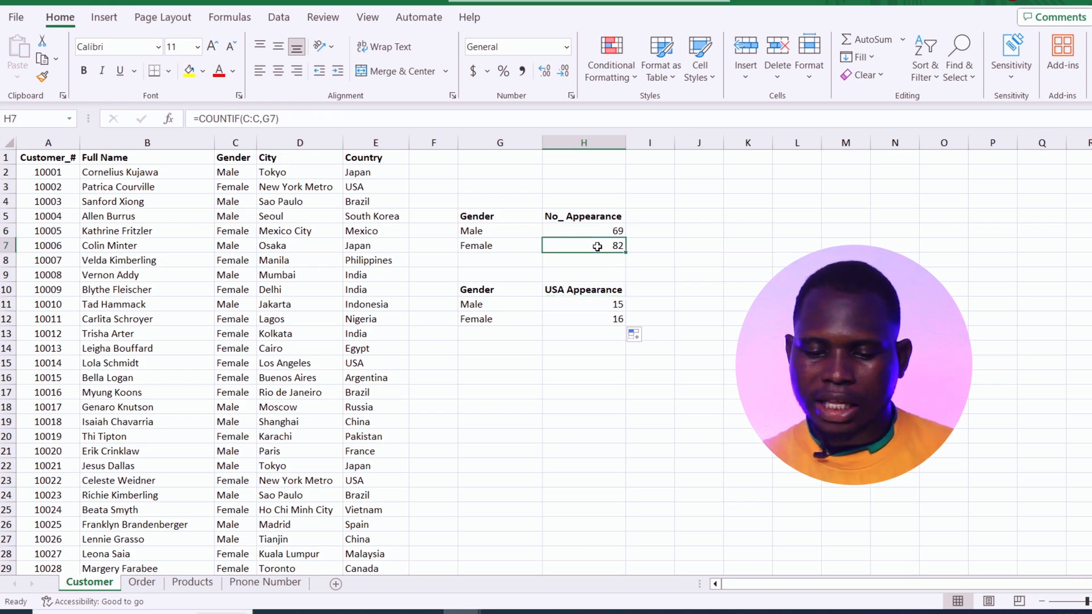
left_click(583, 319)
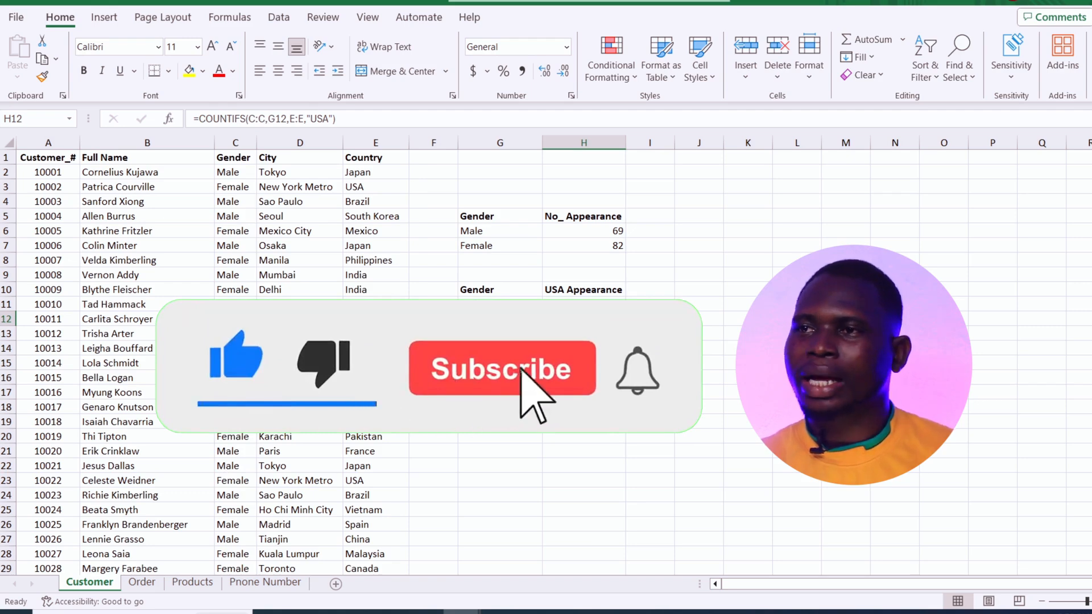
left_click(502, 368)
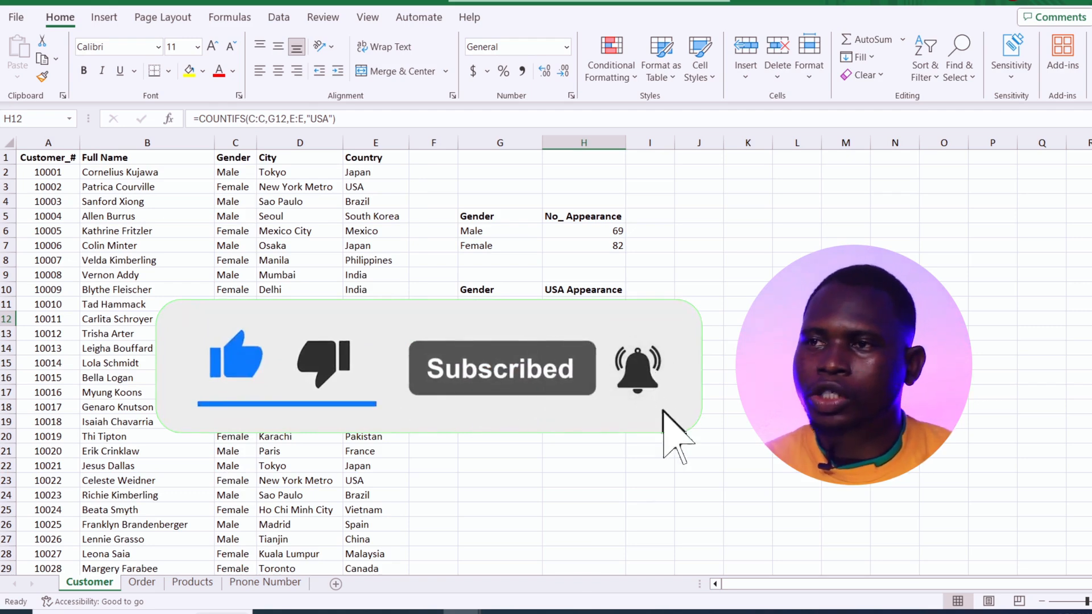